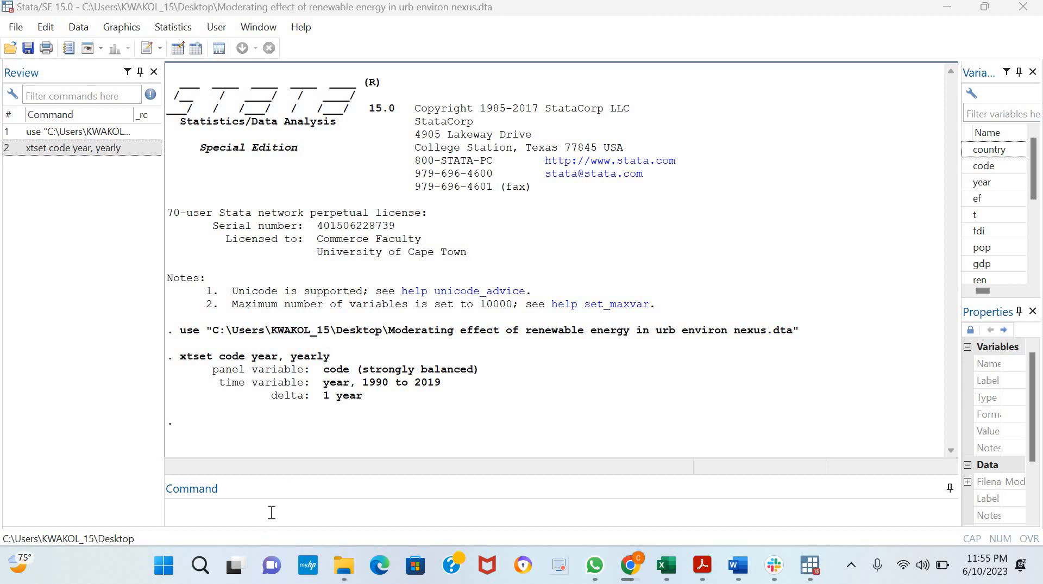
Step: Run xtmg lco2 lgdp ren, aug to get augmented mean group estimates for 31 groups
type("xt")
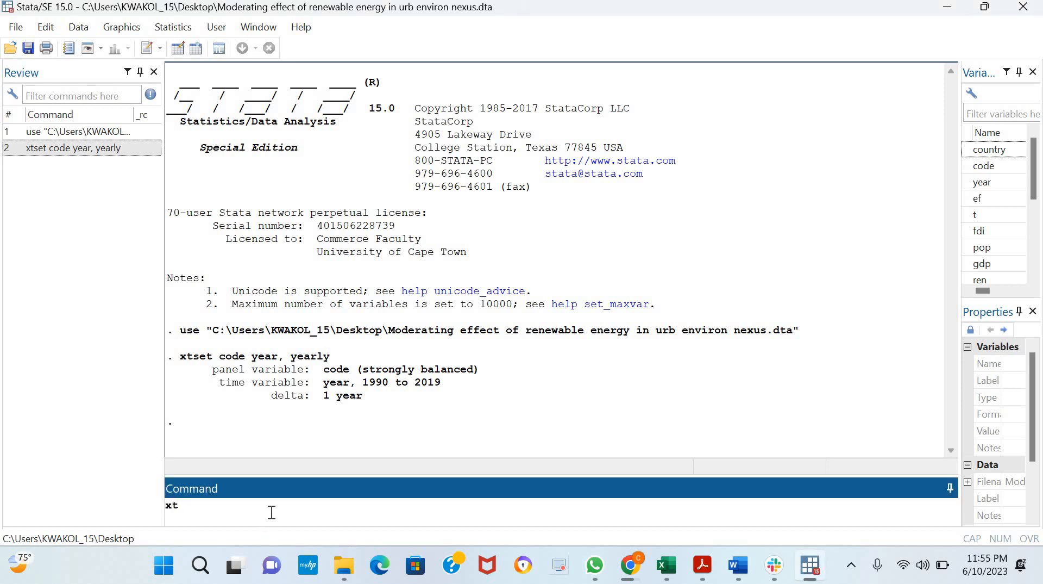
type("mg")
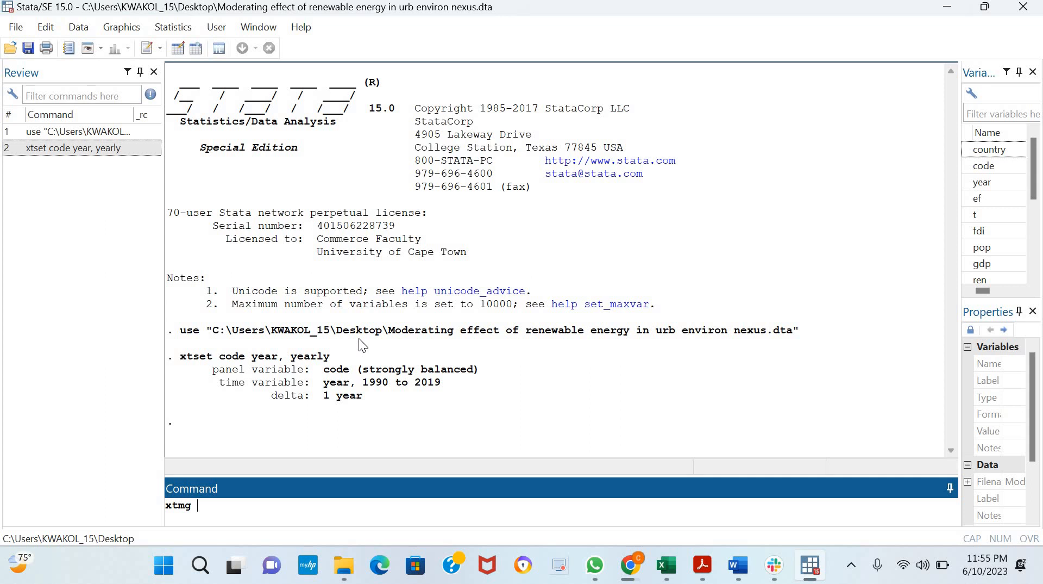
type("lco")
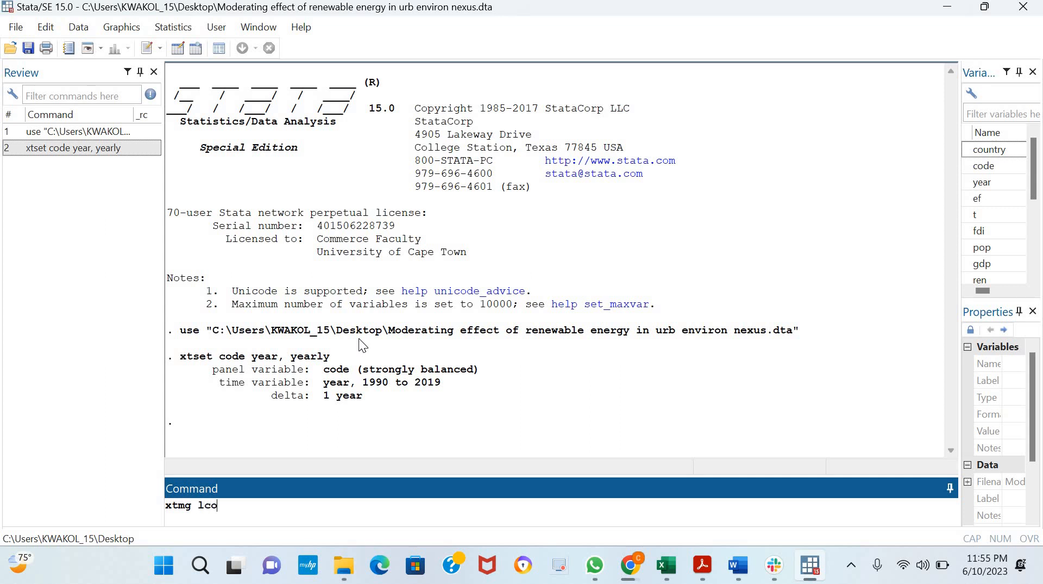
type("2 lg")
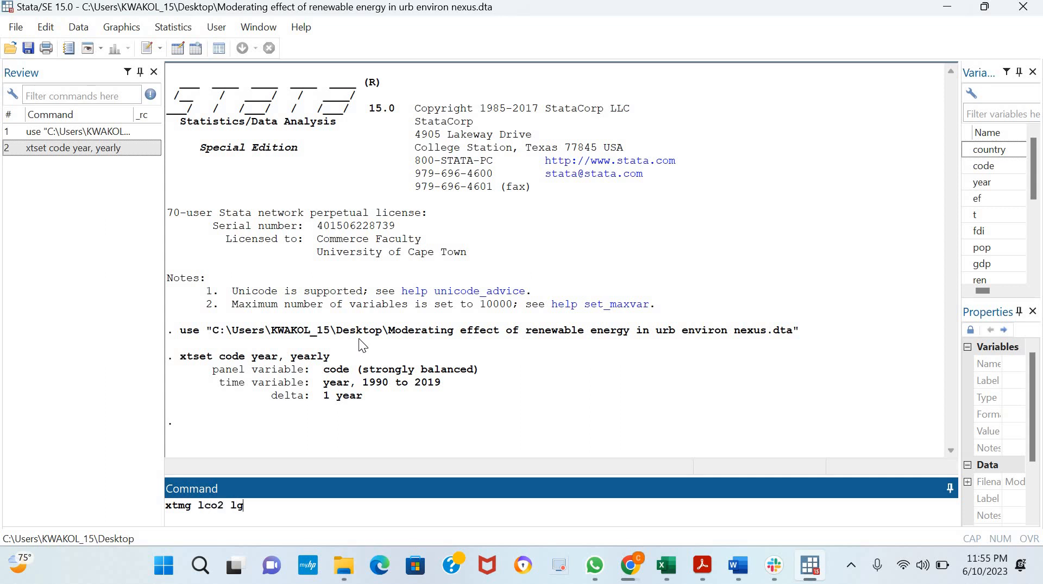
type("dp re")
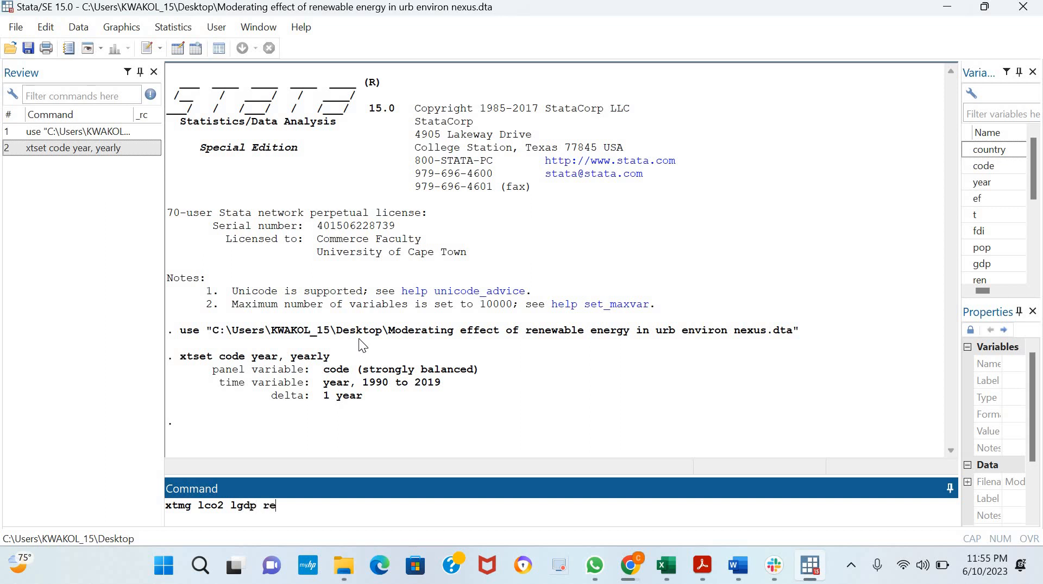
type("n")
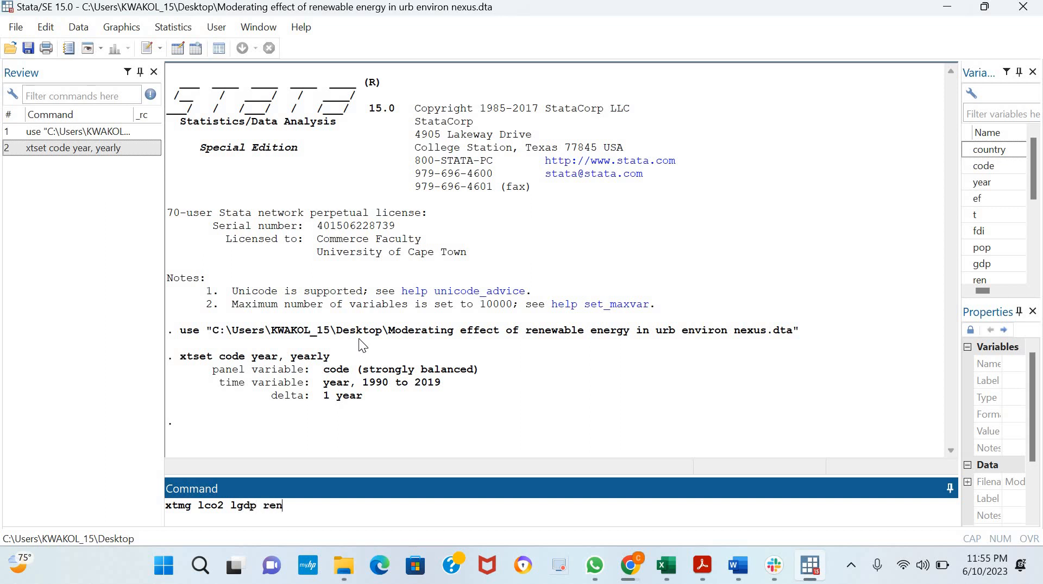
type(", au")
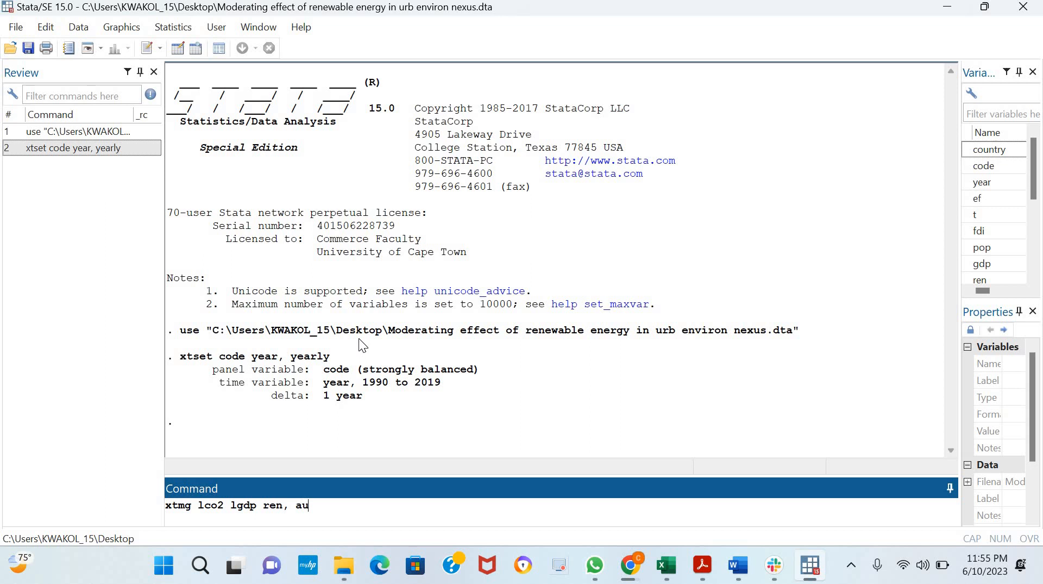
type("g")
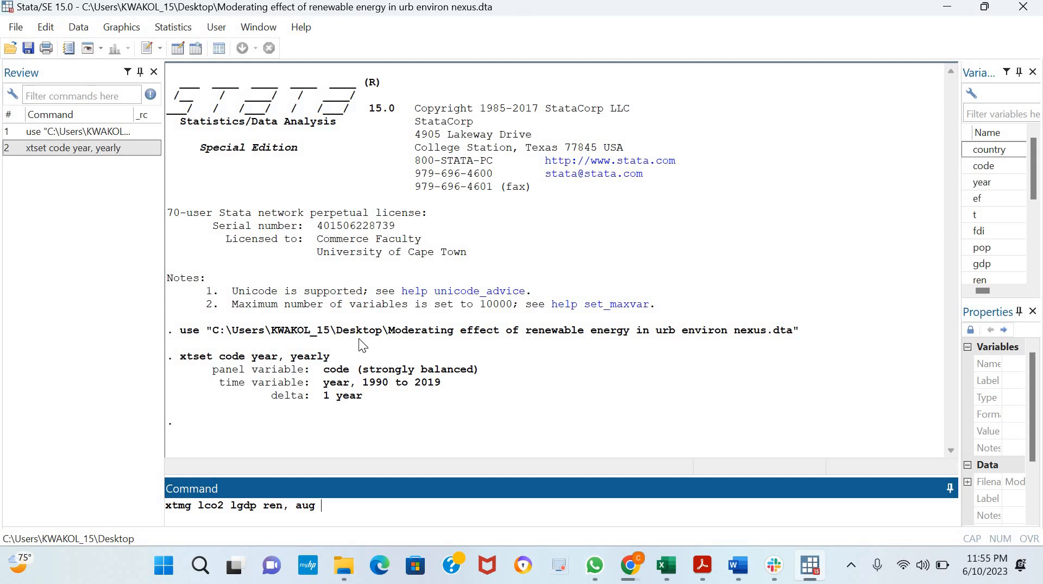
key("Return")
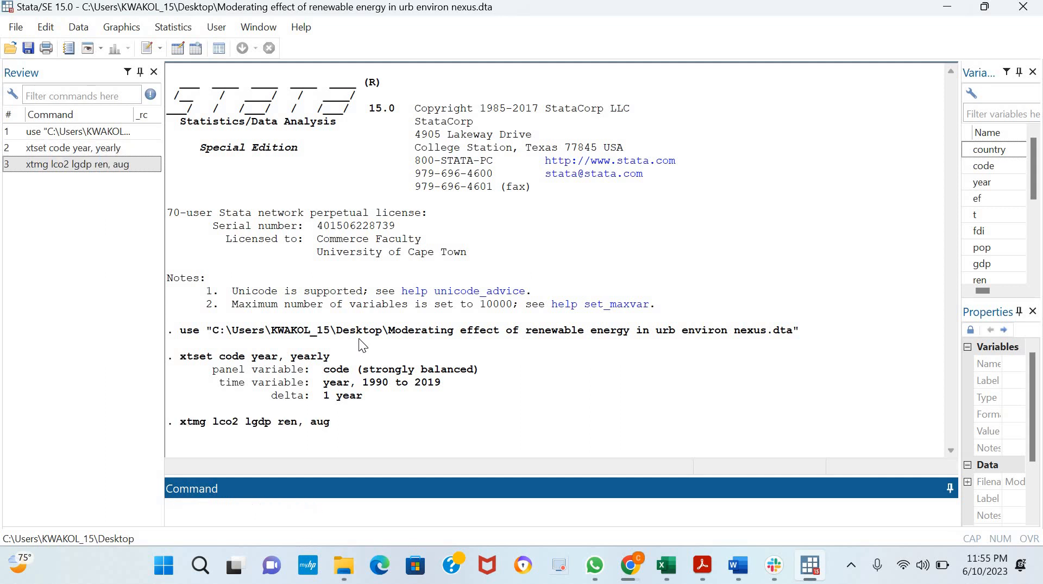
key("Return")
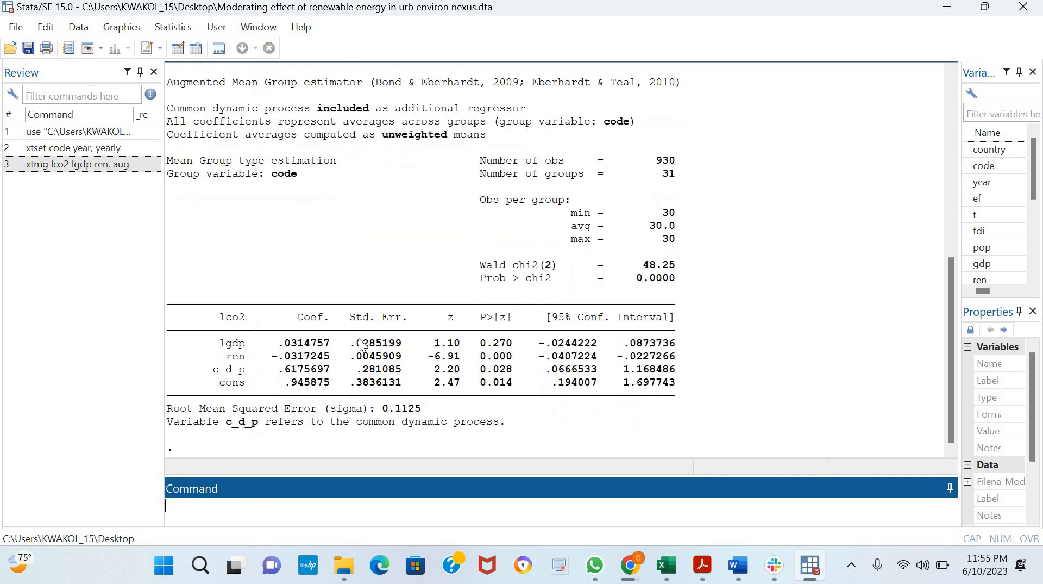
scroll("up", 3)
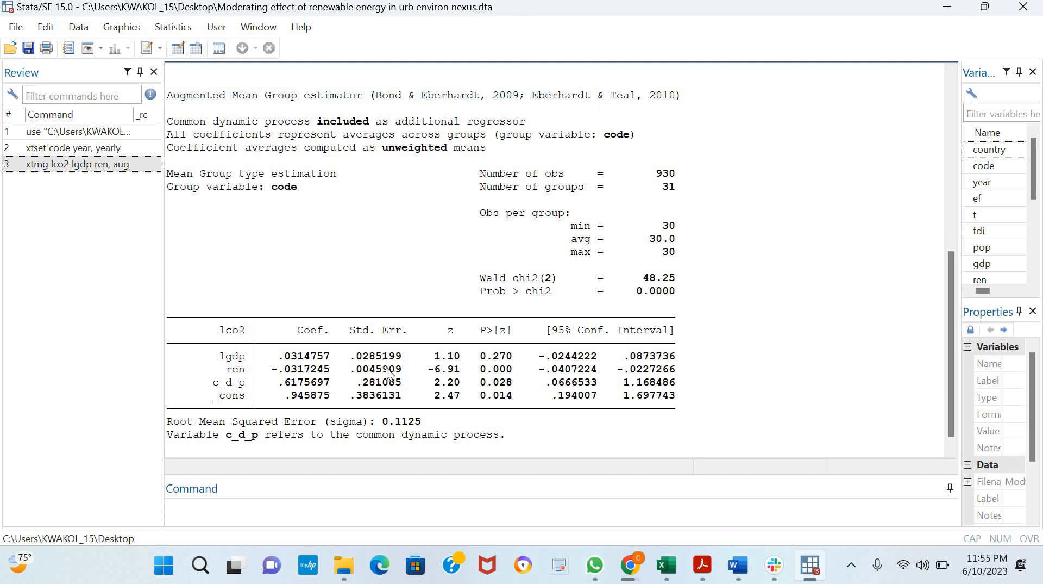
mouse_move(213, 391)
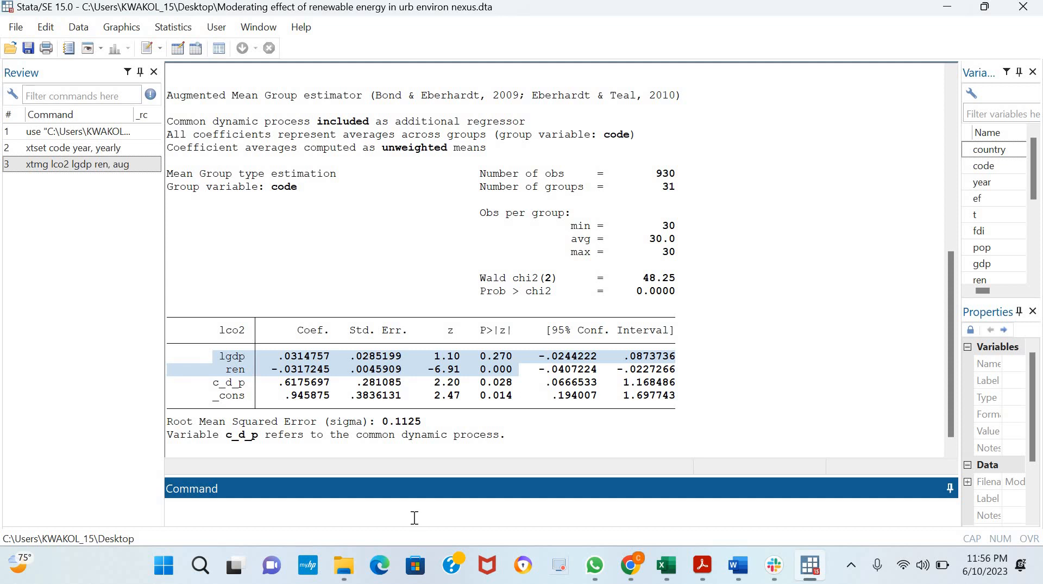
Step: Rerun as xtmg lco2 lgdp ren, aug full to list group-specific coefficients through Group 31
type("xtmg lco2 lgdp ren, aug")
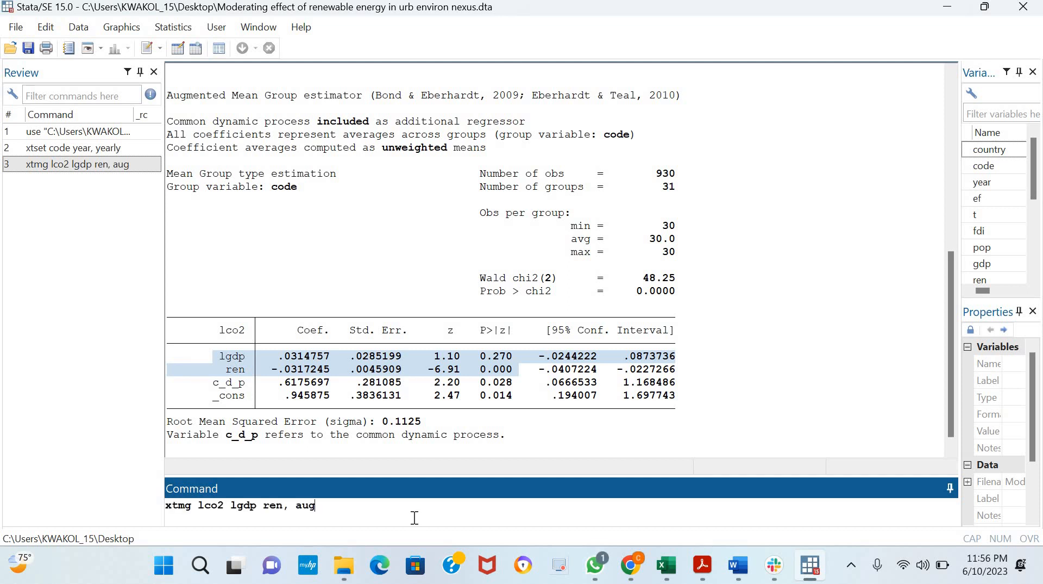
type("f")
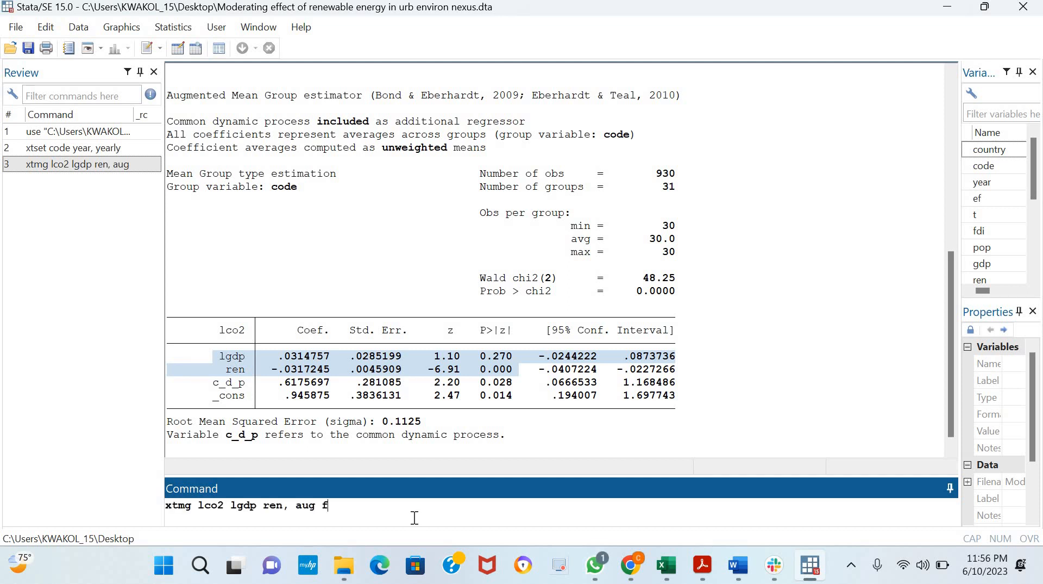
type("ull")
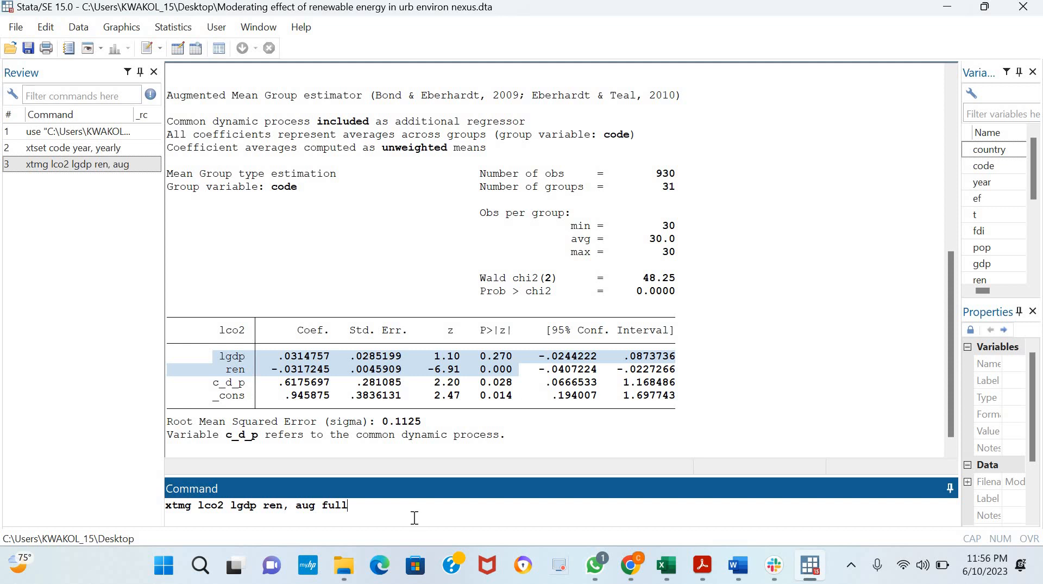
key("Return")
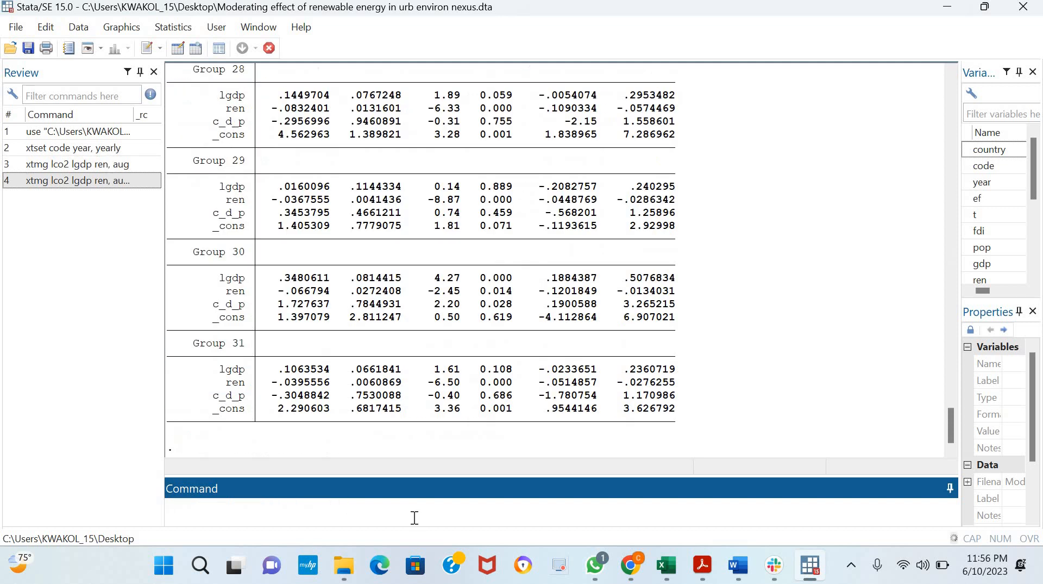
scroll("up", 3)
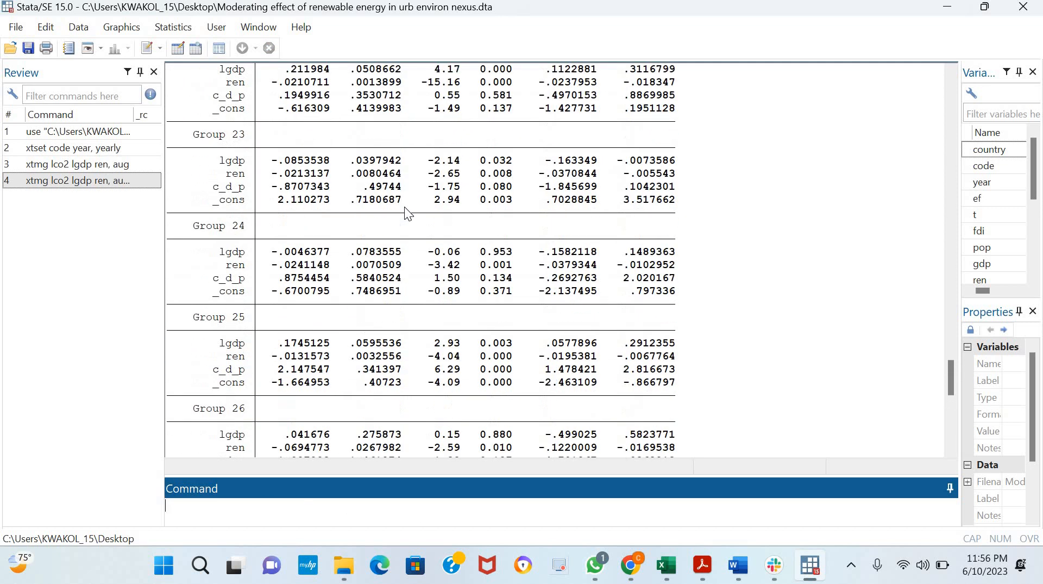
scroll("up", 3)
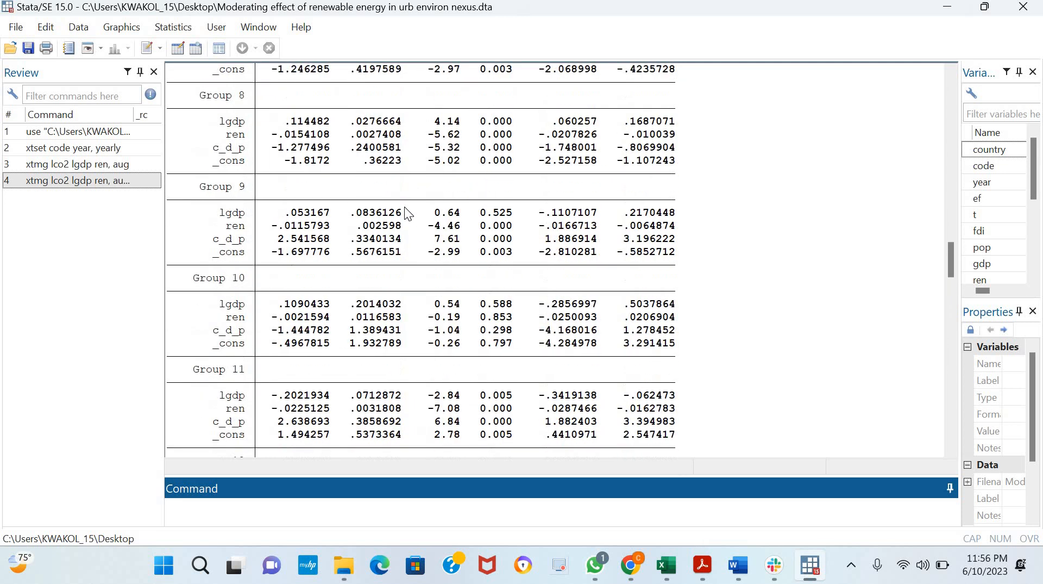
scroll("up", 3)
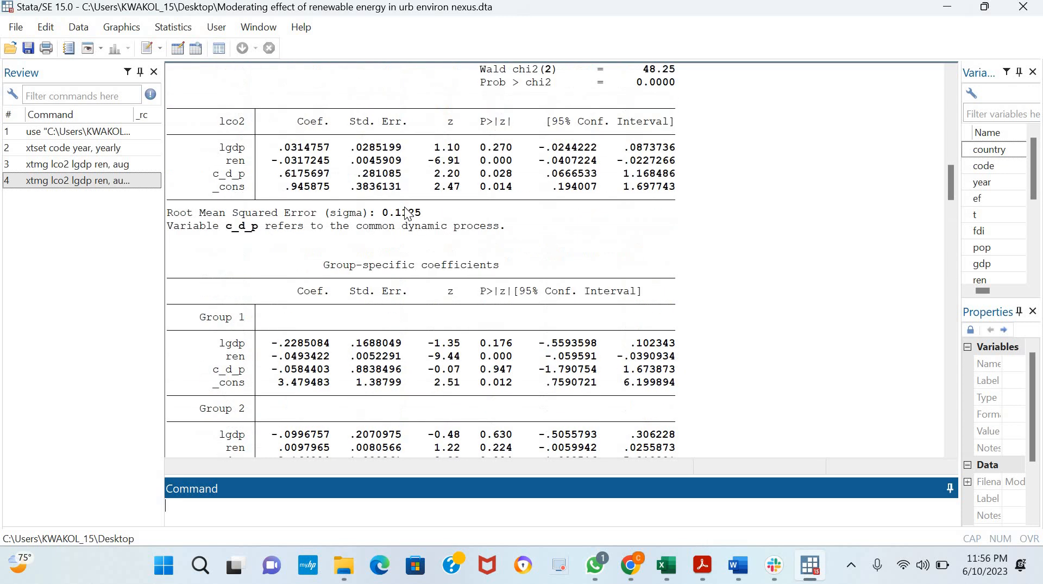
scroll("down", 3)
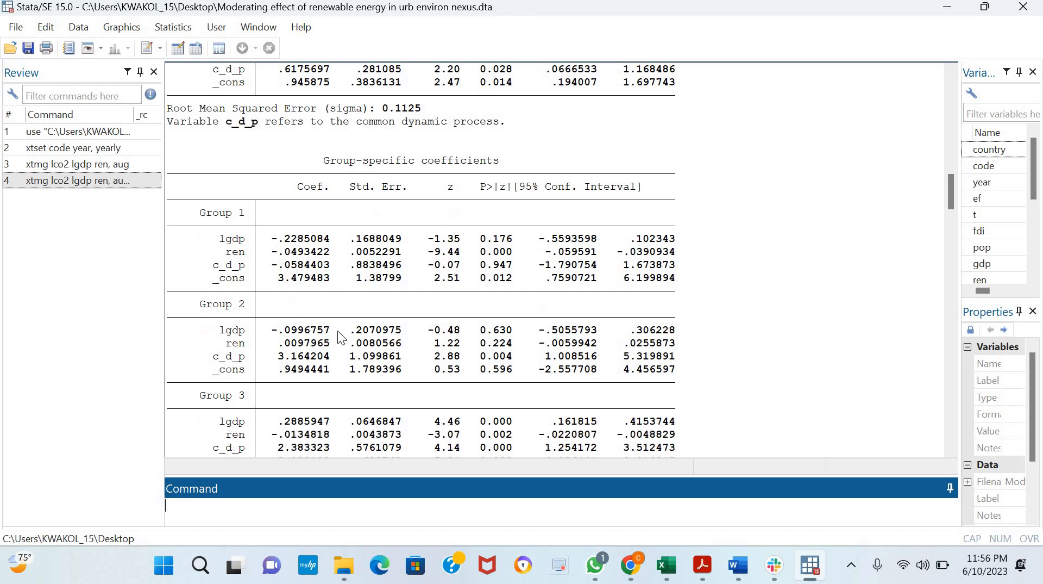
scroll("down", 3)
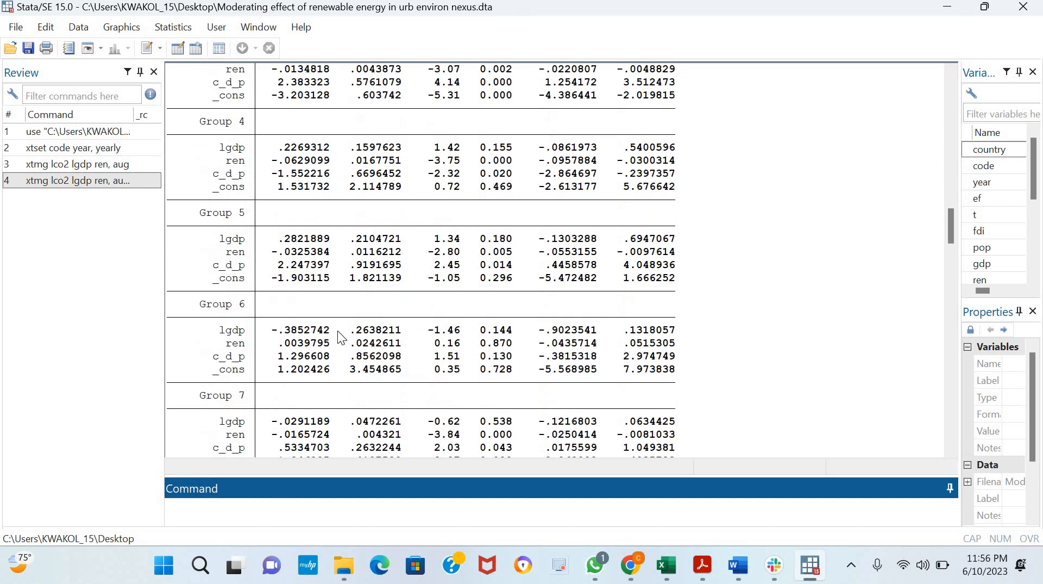
scroll("down", 3)
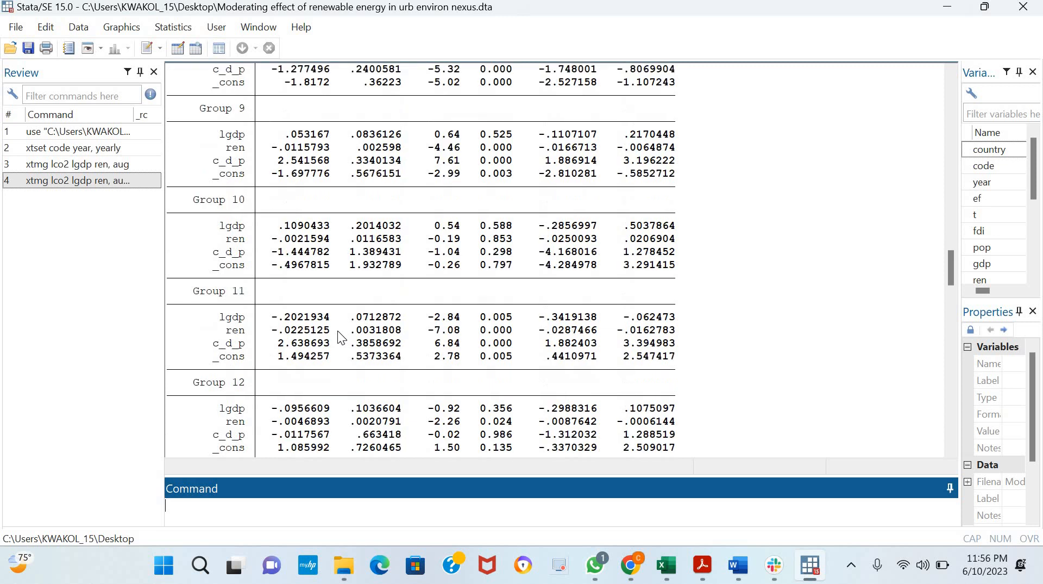
scroll("down", 3)
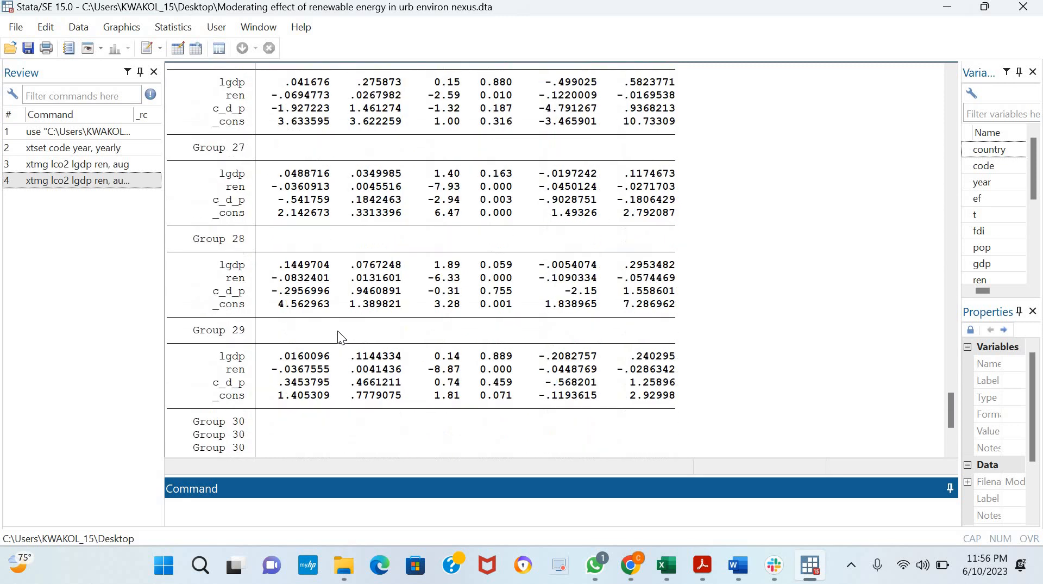
scroll("down", 3)
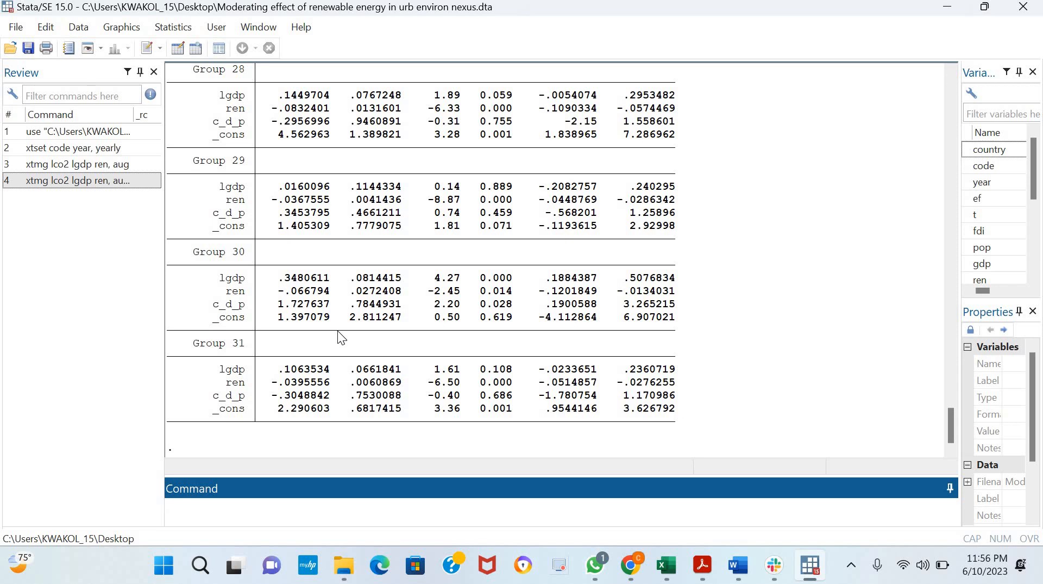
scroll("up", 3)
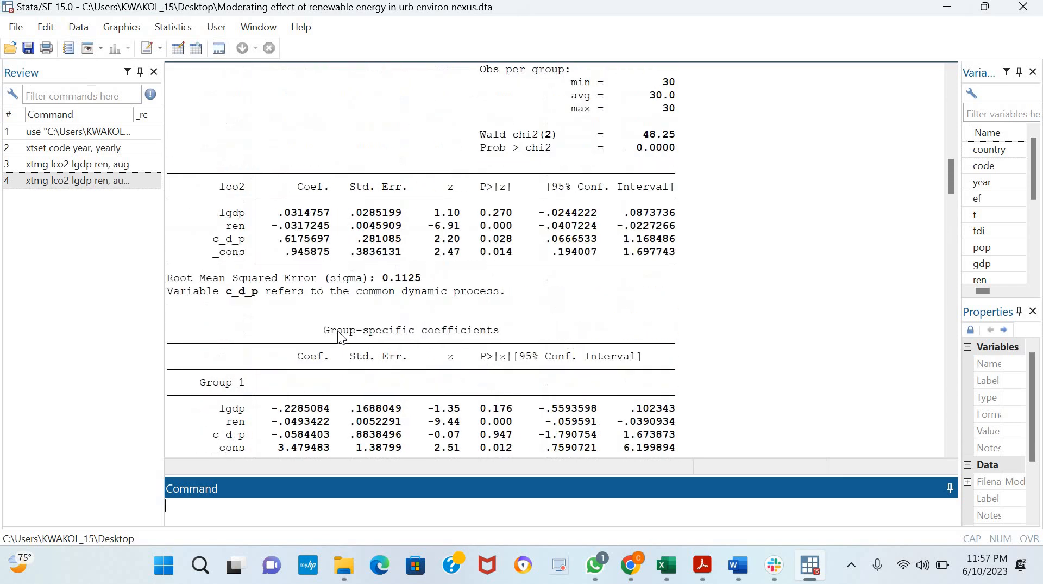
scroll("down", 3)
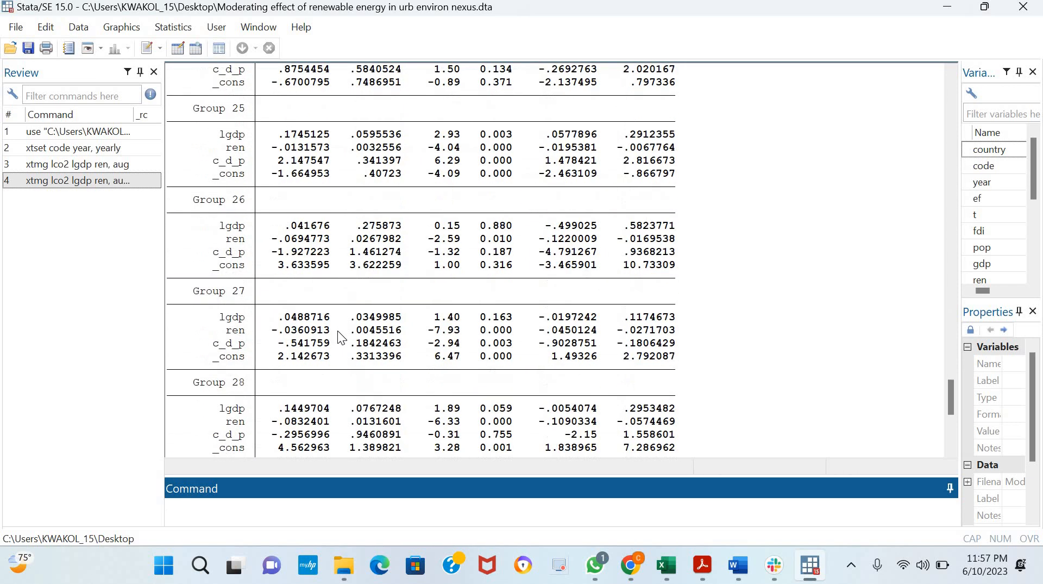